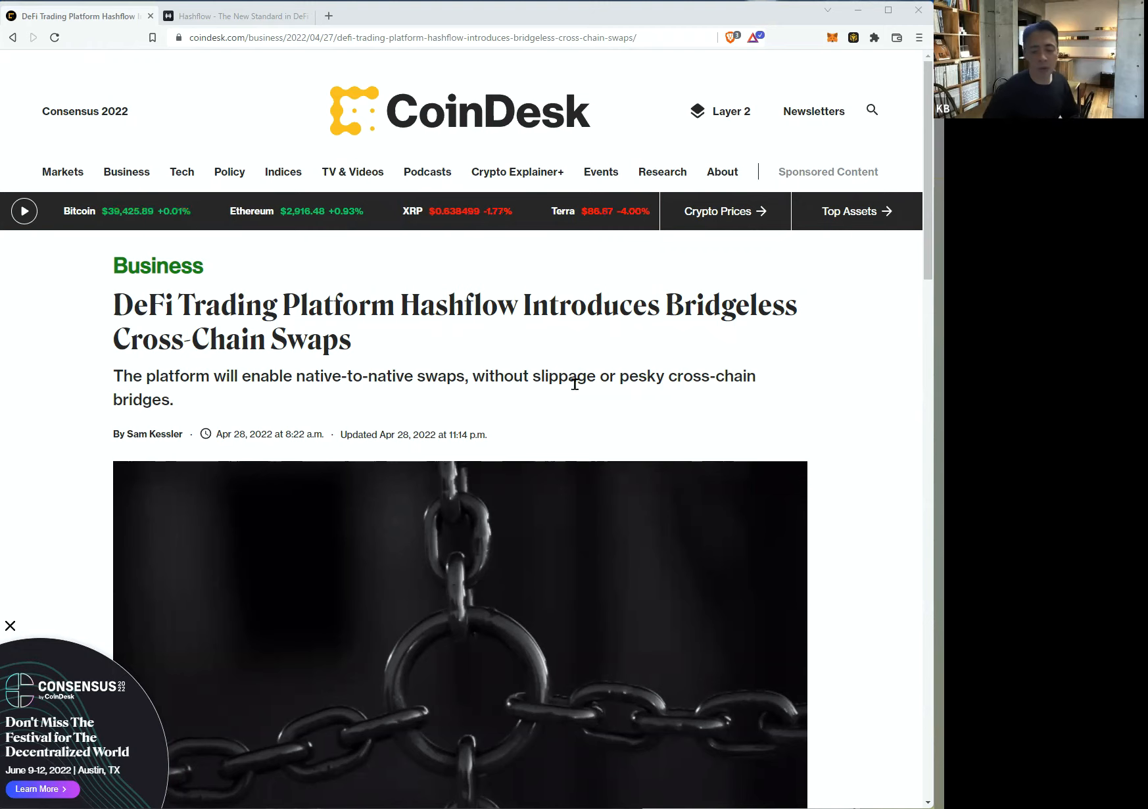
{"action": "mouse_move", "coordinate": [617, 337]}
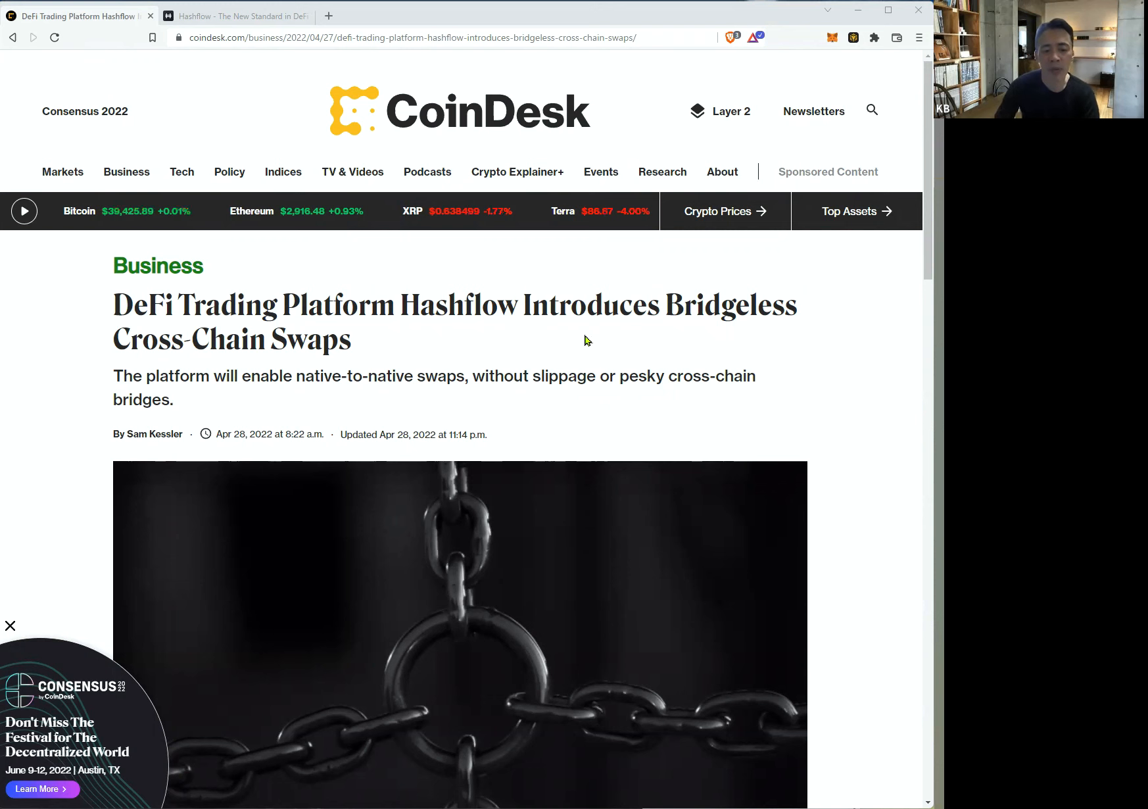
Step: Scroll past the header image to the article's opening paragraph and RFQ bullet points
{"action": "scroll", "scroll_direction": "down", "scroll_amount": 3}
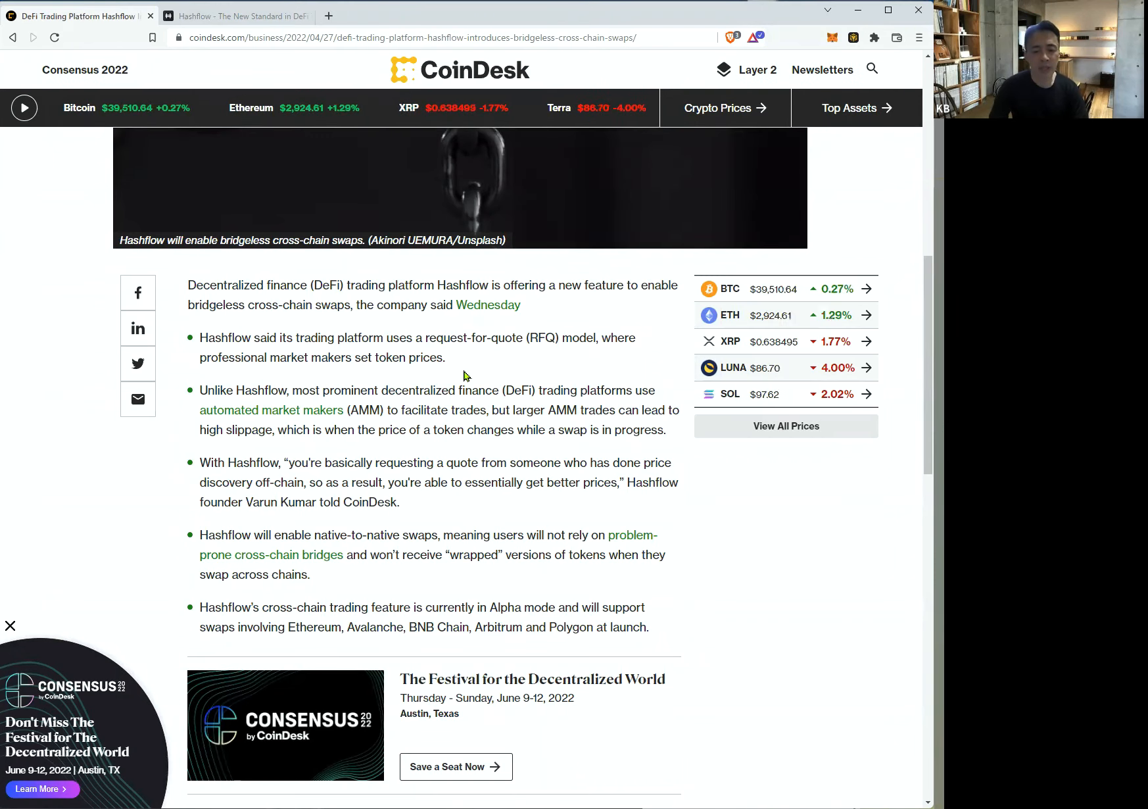
Step: Highlight 'request-for-quote (RFQ)' in the bullets, then scroll back to the headline
{"action": "left_click_drag", "start_coordinate": [427, 338], "coordinate": [558, 338]}
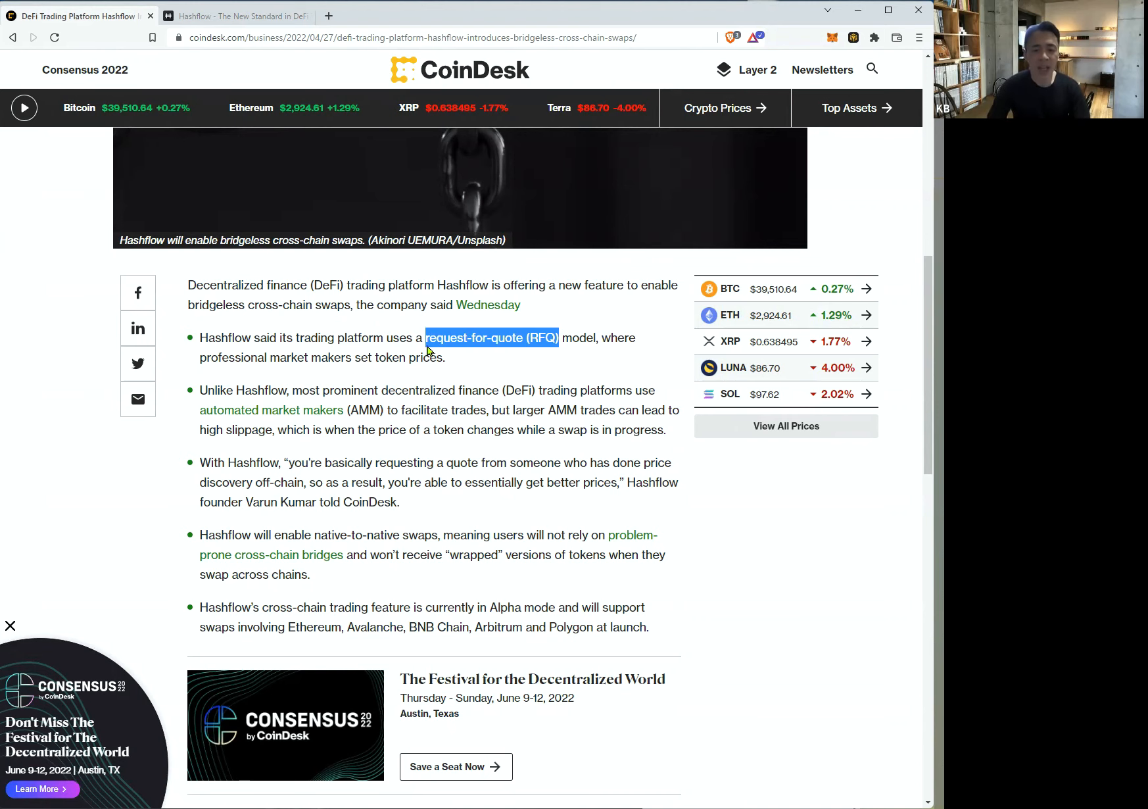
{"action": "mouse_move", "coordinate": [483, 377]}
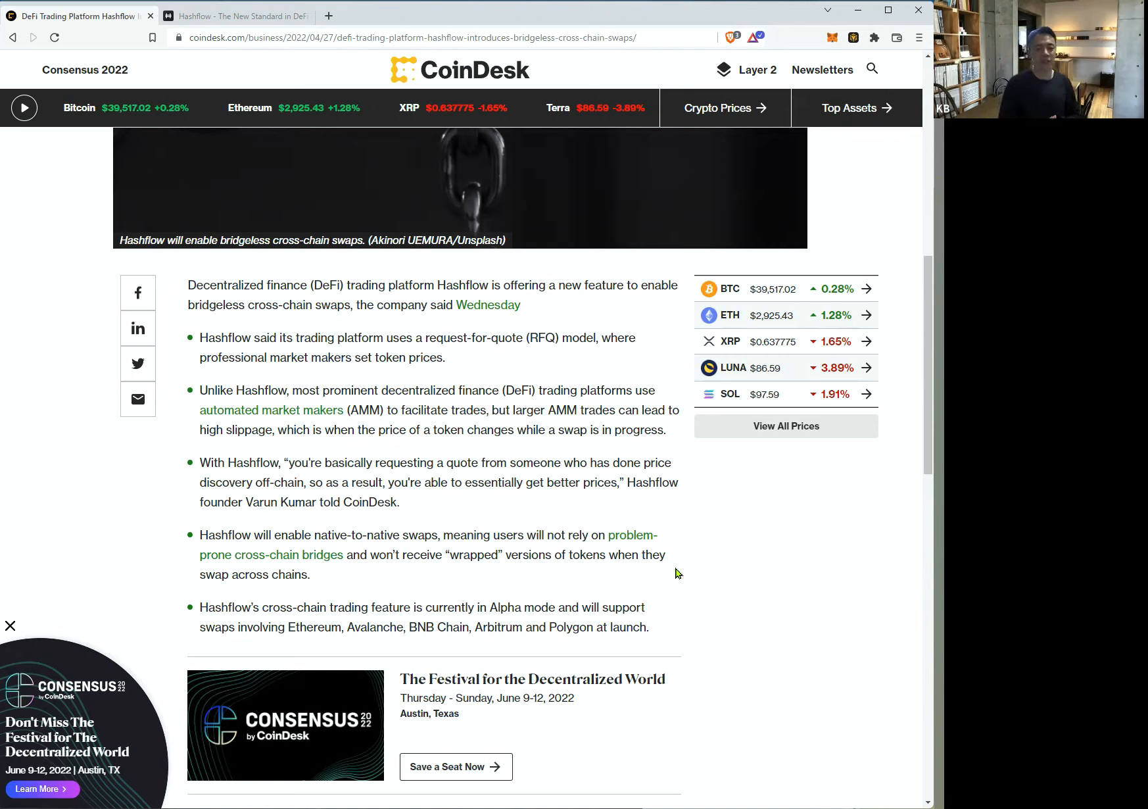
{"action": "scroll", "scroll_direction": "up", "scroll_amount": 3}
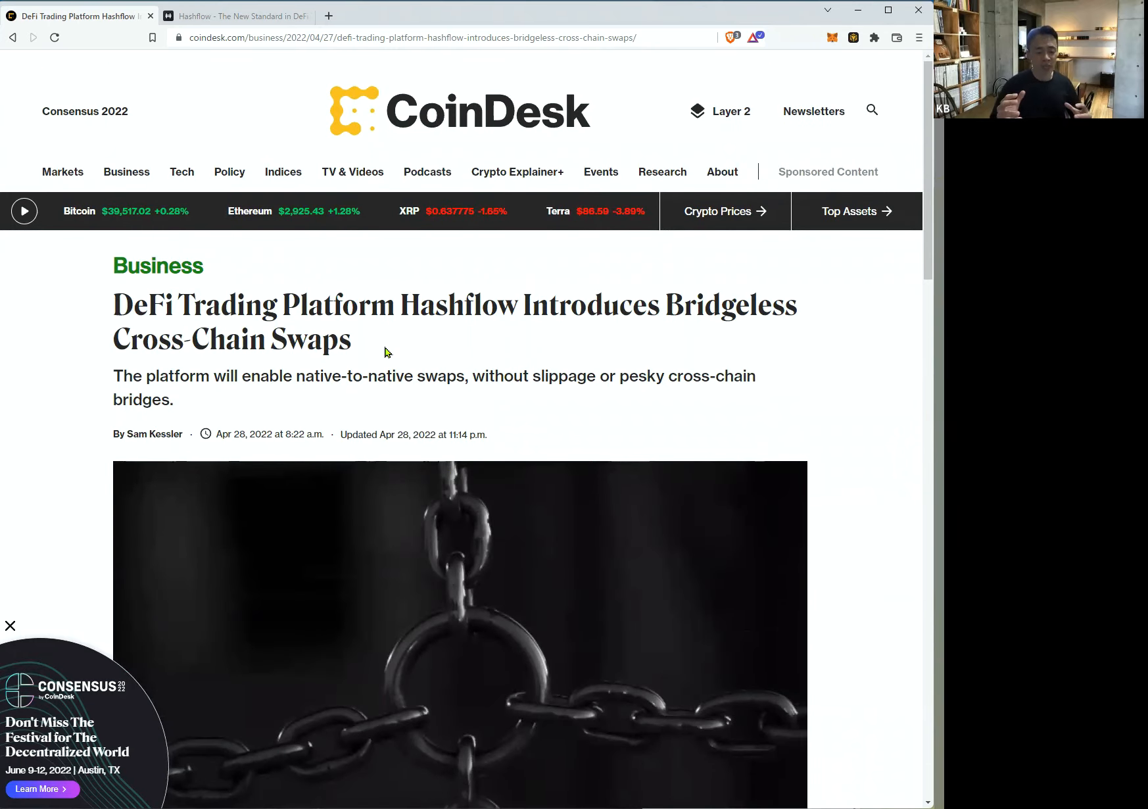